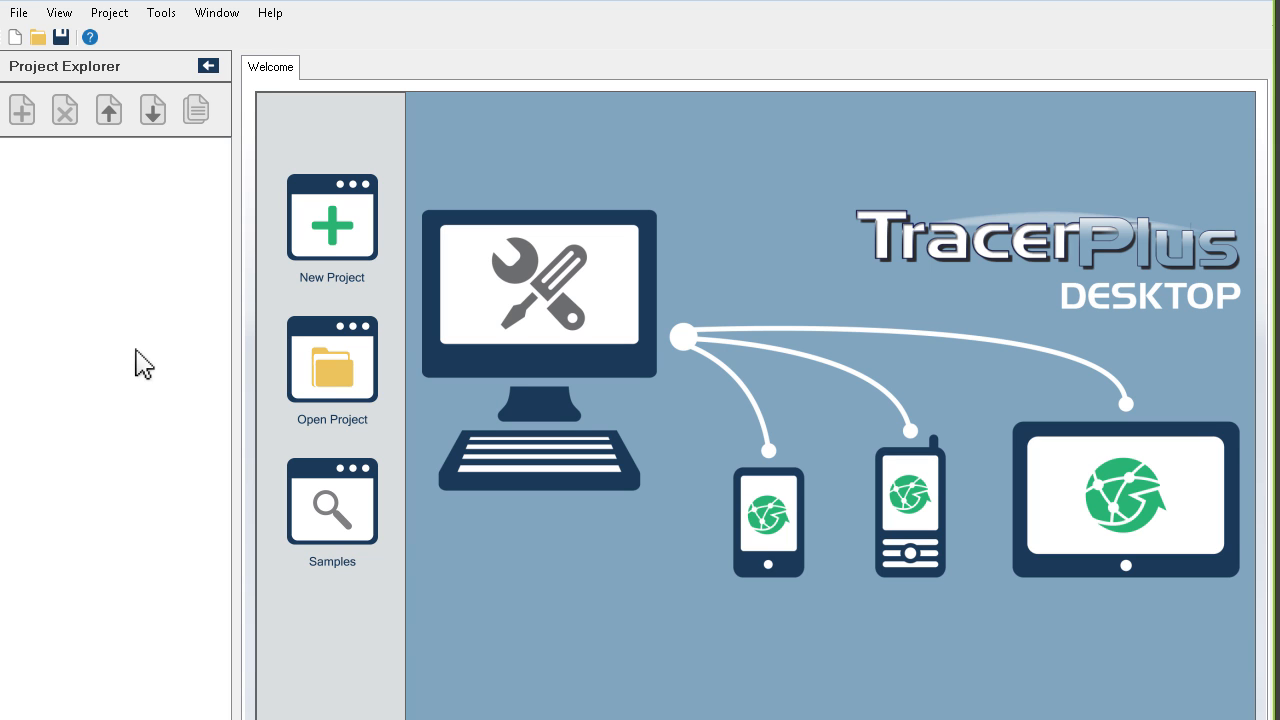
{"action": "mouse_move", "coordinate": [236, 436]}
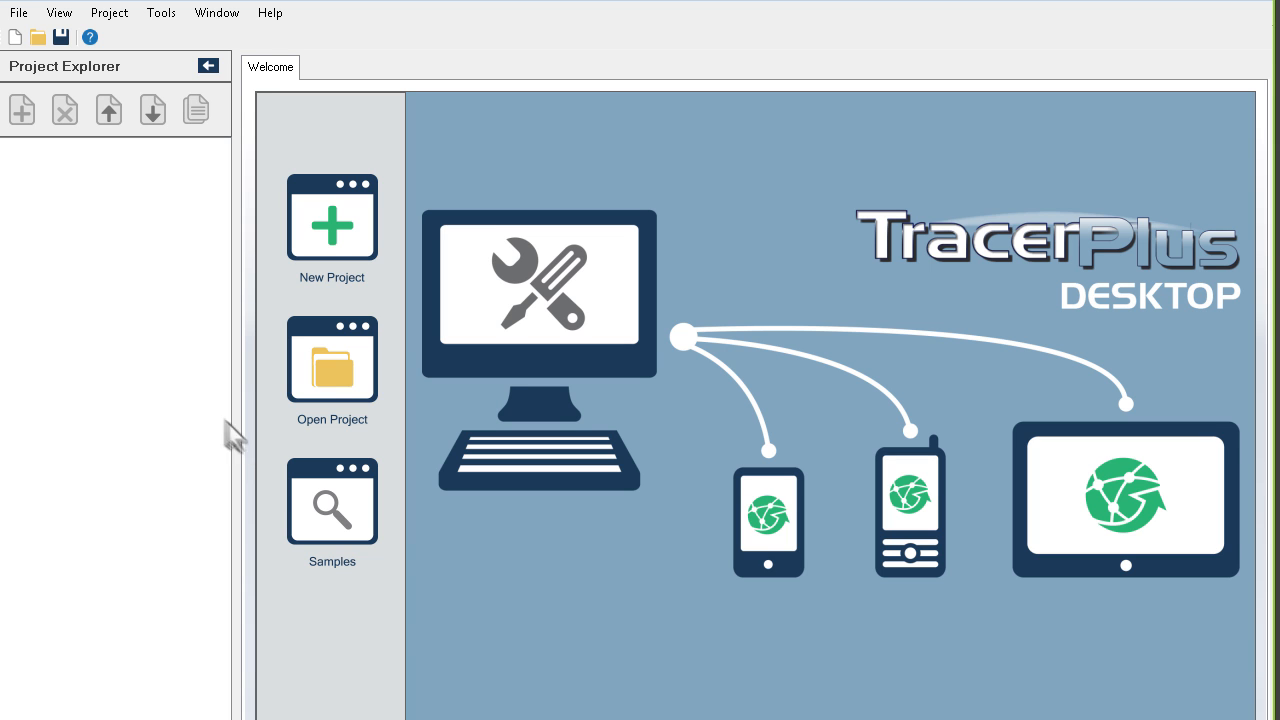
Step: Import the Asset Location Audit sample from the online Asset Tracking sample projects
{"action": "left_click", "coordinate": [332, 500]}
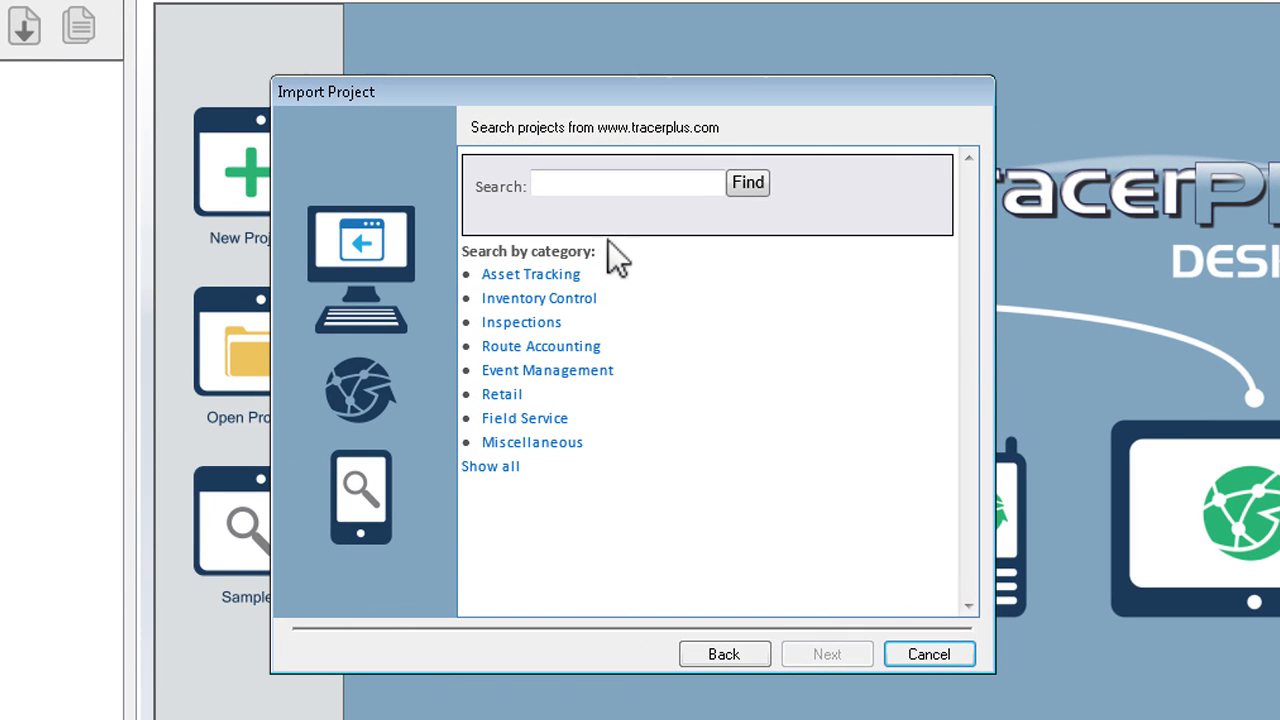
{"action": "mouse_move", "coordinate": [600, 464]}
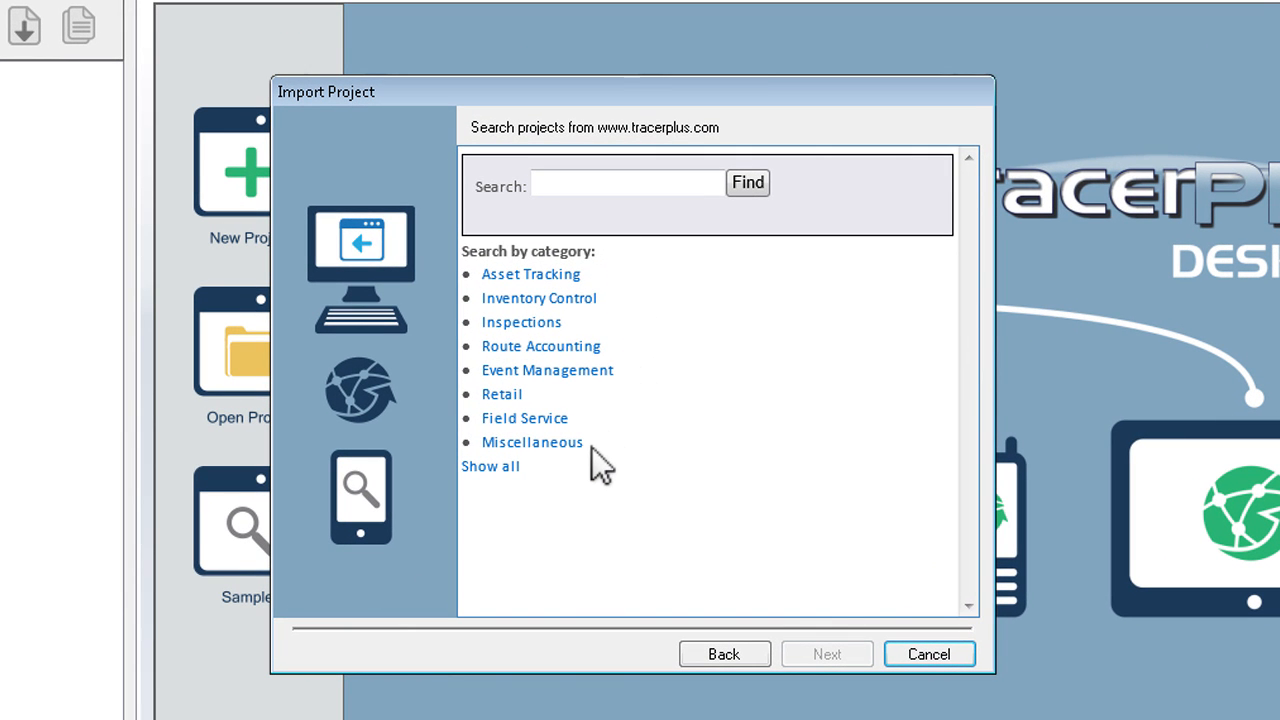
{"action": "mouse_move", "coordinate": [596, 476]}
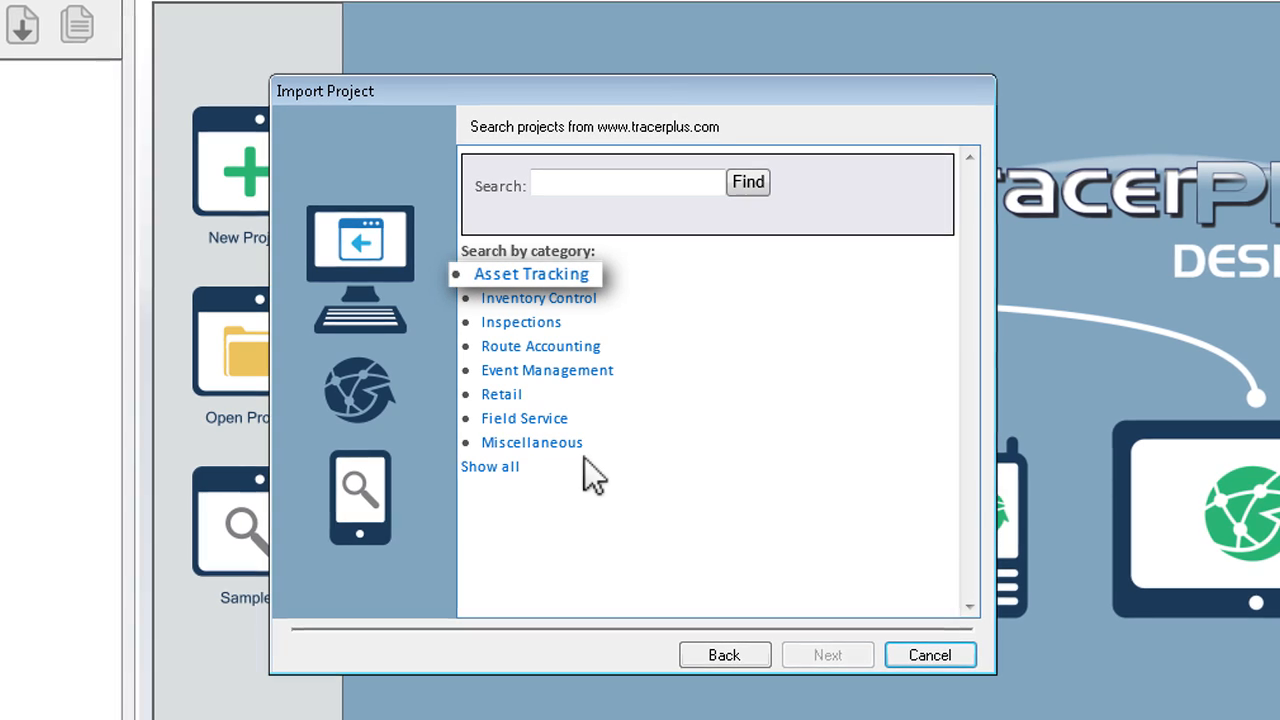
{"action": "left_click", "coordinate": [538, 296]}
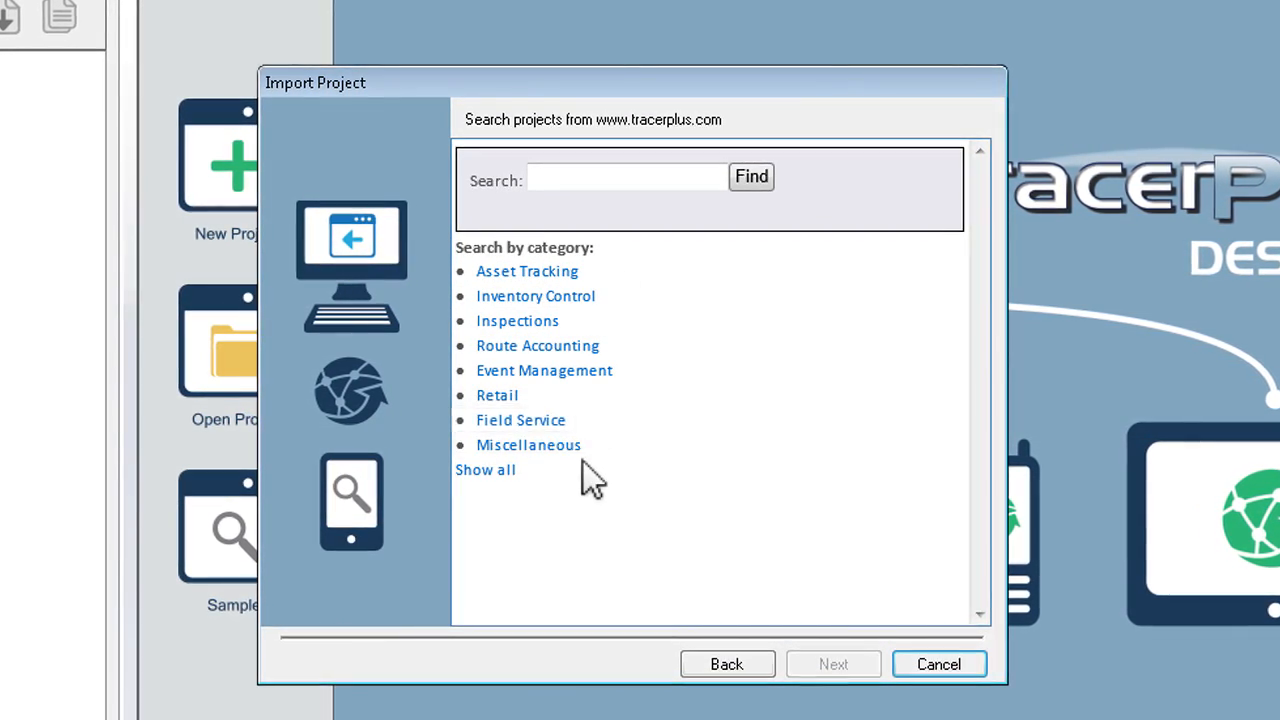
{"action": "left_click", "coordinate": [526, 270]}
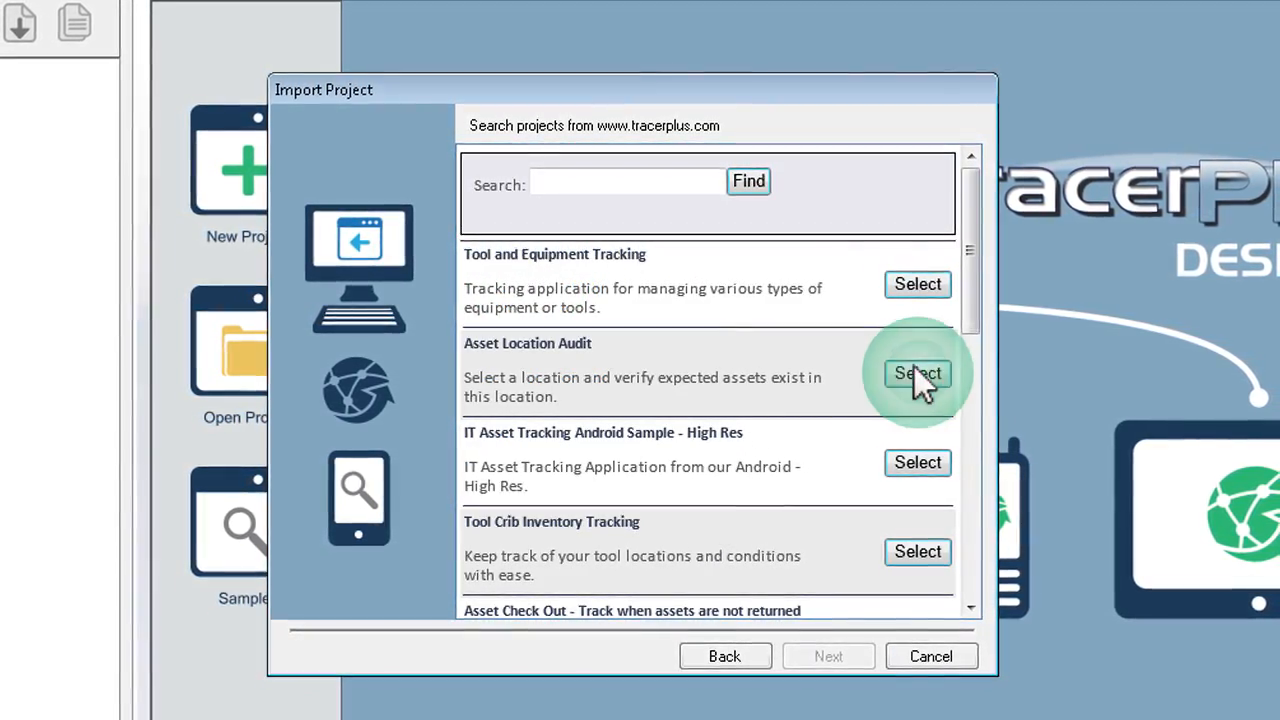
{"action": "left_click", "coordinate": [916, 374]}
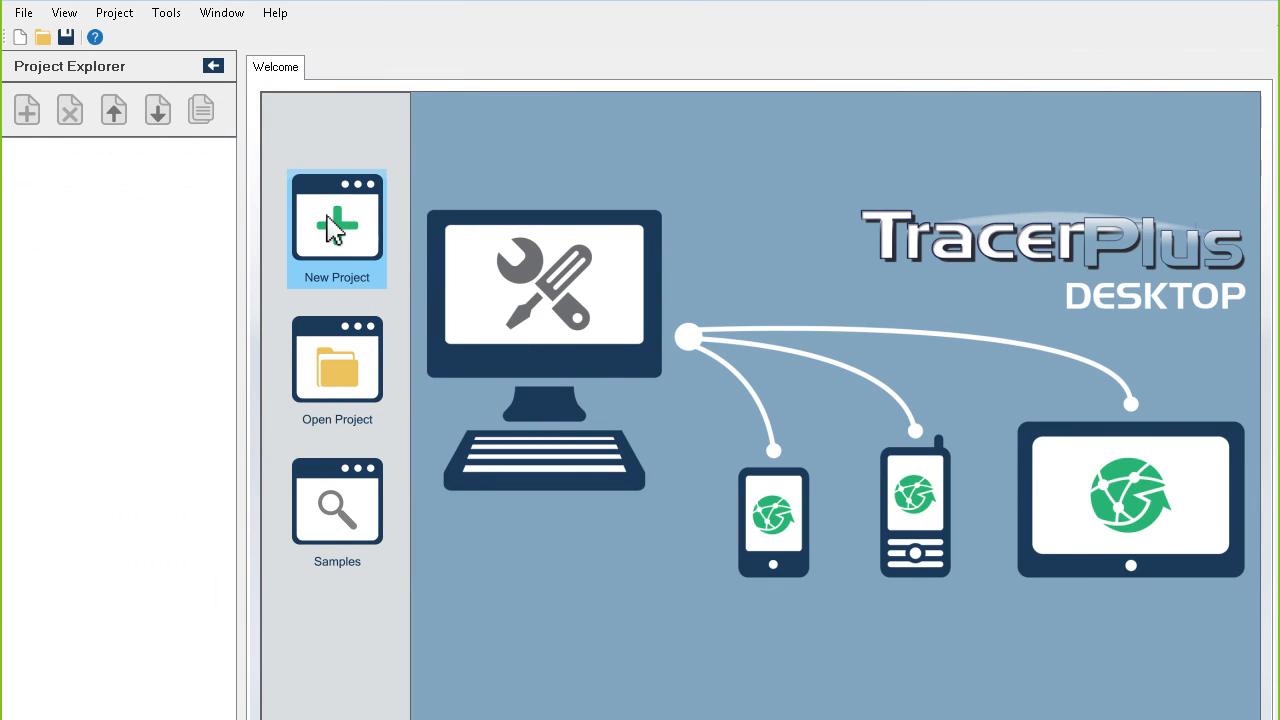
Step: Start a new project named Mobile Inventory and add Field 3 to Session 01
{"action": "left_click", "coordinate": [336, 228]}
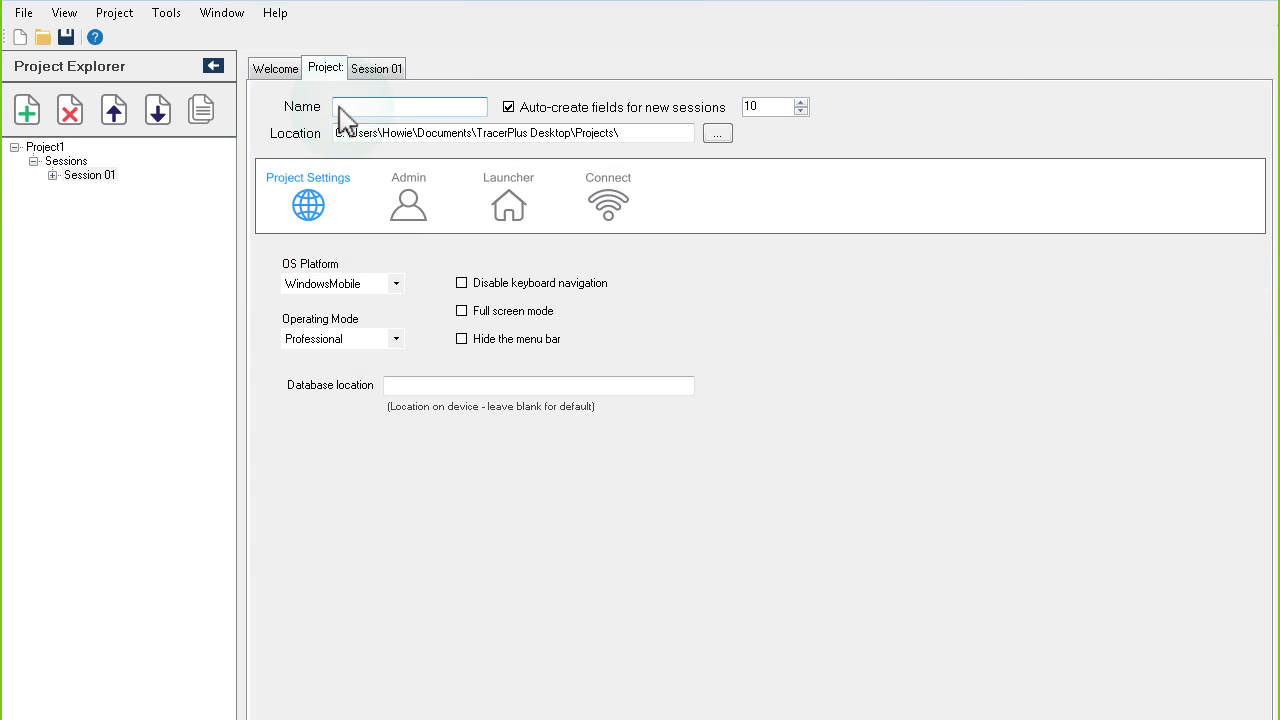
{"action": "left_click", "coordinate": [460, 68]}
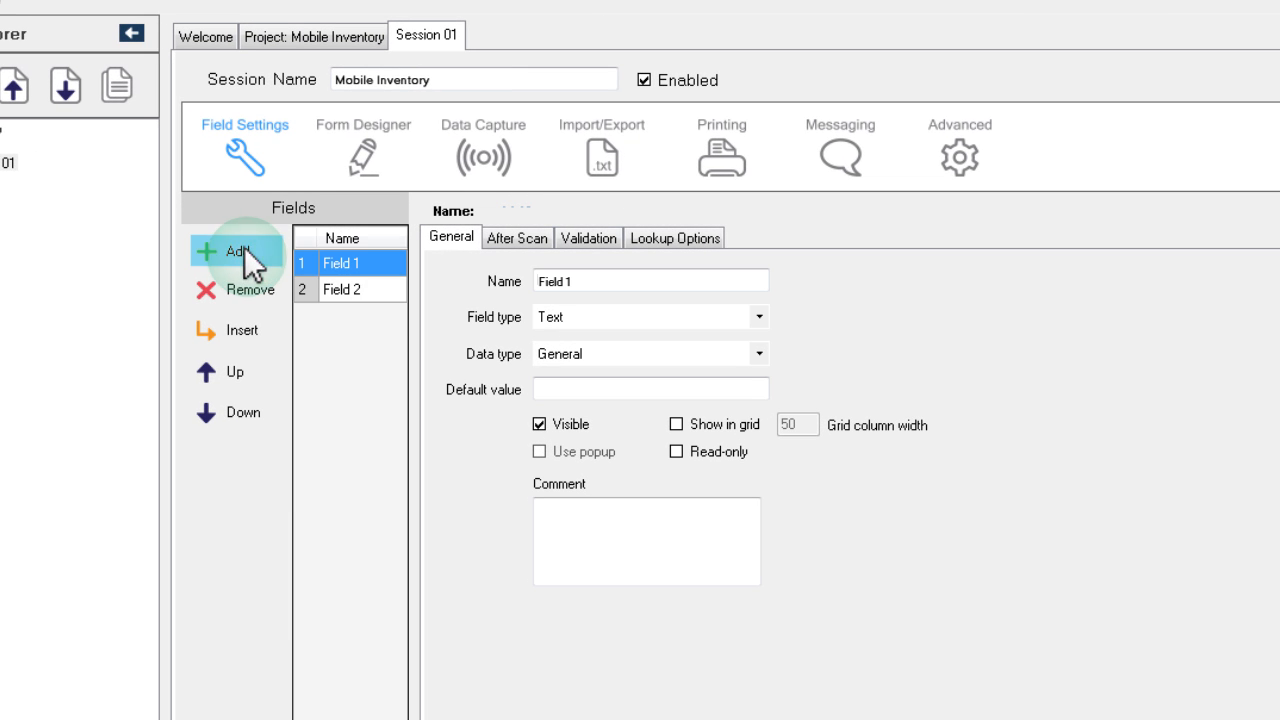
{"action": "left_click", "coordinate": [760, 316]}
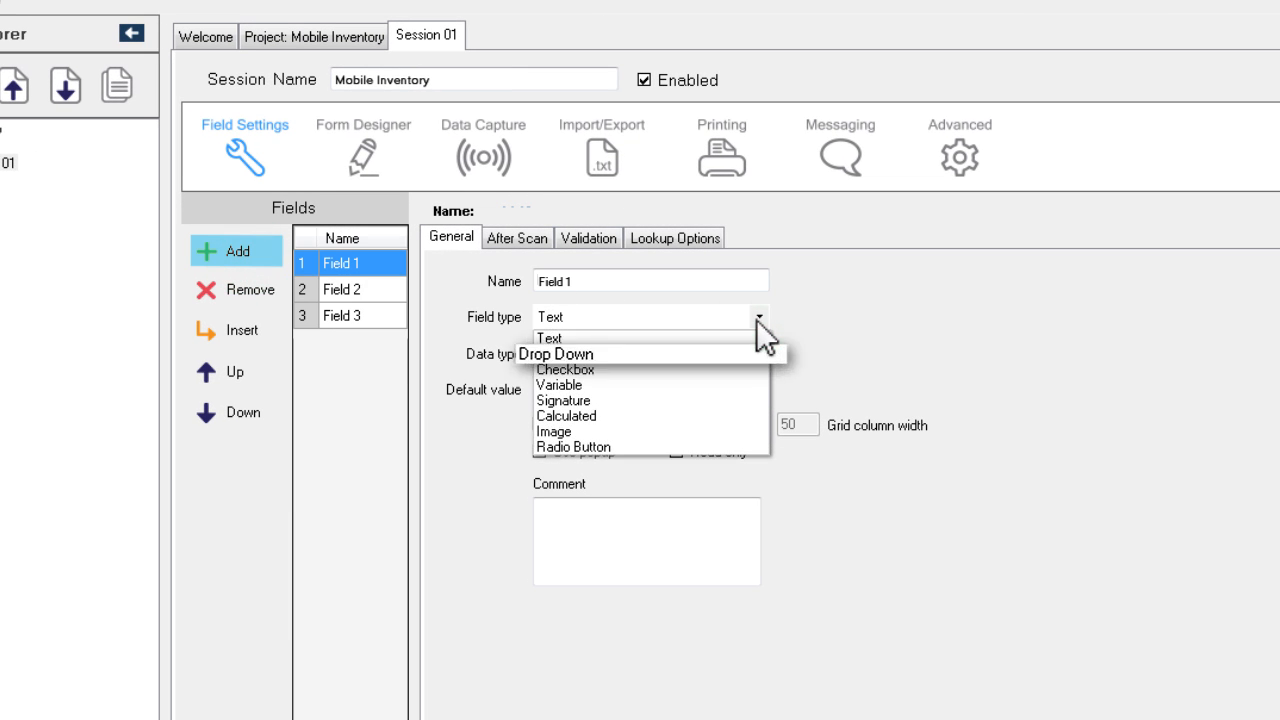
{"action": "mouse_move", "coordinate": [564, 368]}
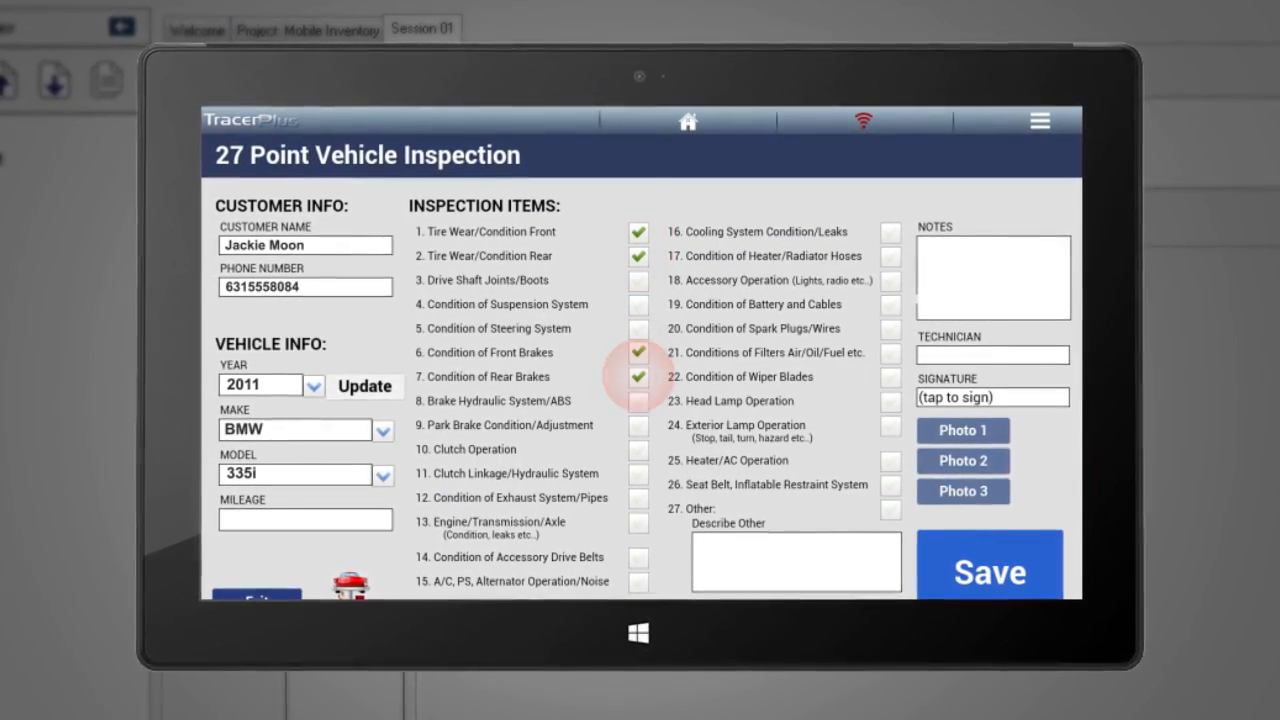
{"action": "left_click", "coordinate": [992, 396]}
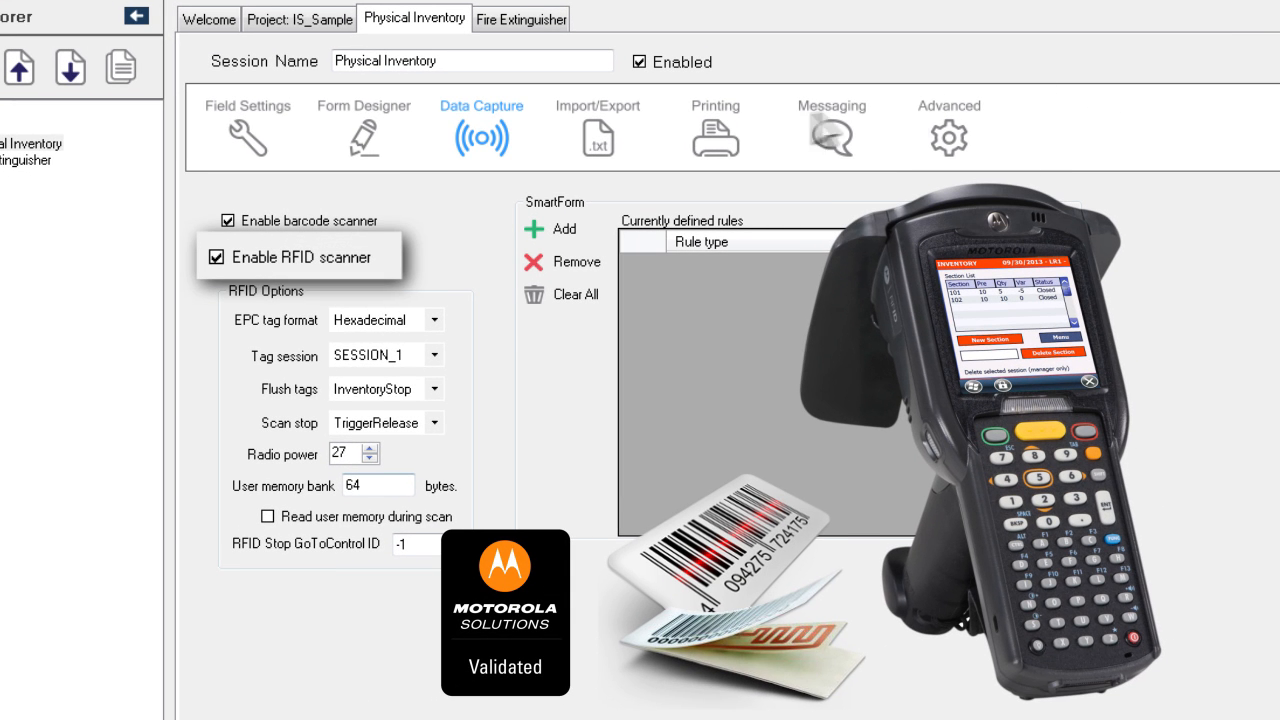
Step: Turn on Enable Printing in the session's Printing settings
{"action": "left_click", "coordinate": [716, 124]}
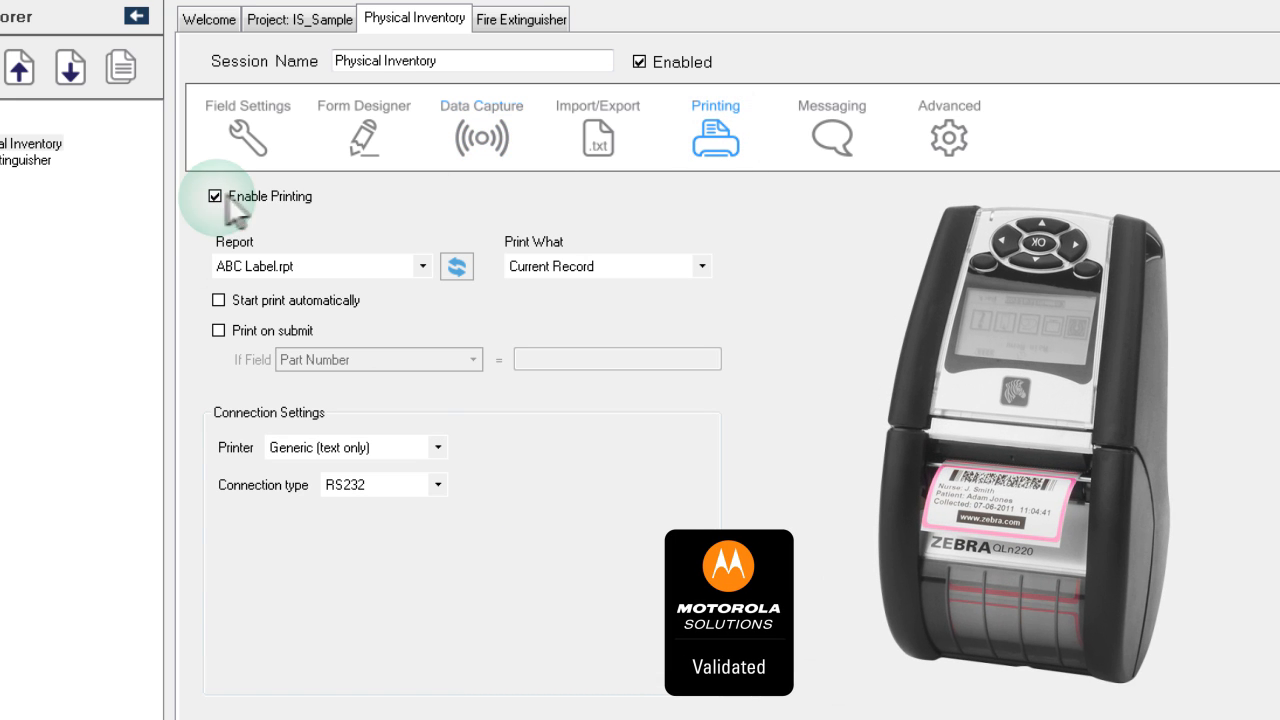
{"action": "left_click", "coordinate": [832, 124]}
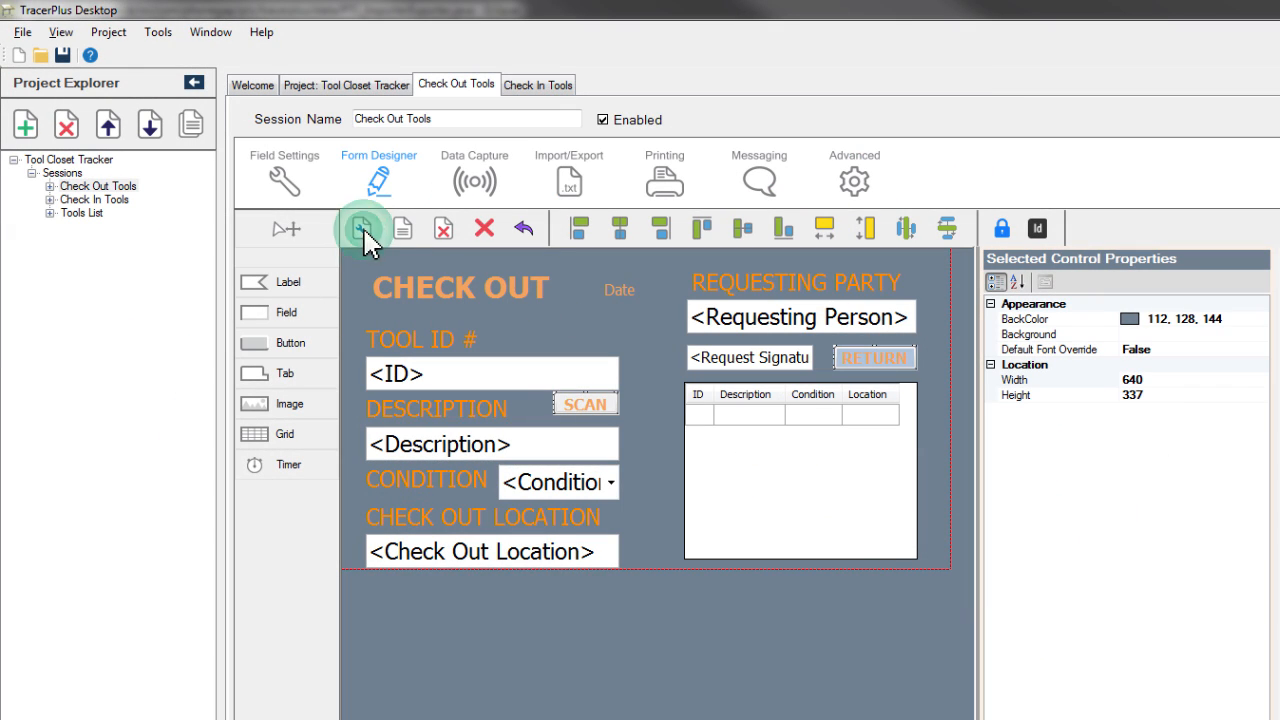
Step: Give the Check Out Tools form a larger screen size in Form Properties
{"action": "left_click", "coordinate": [364, 228]}
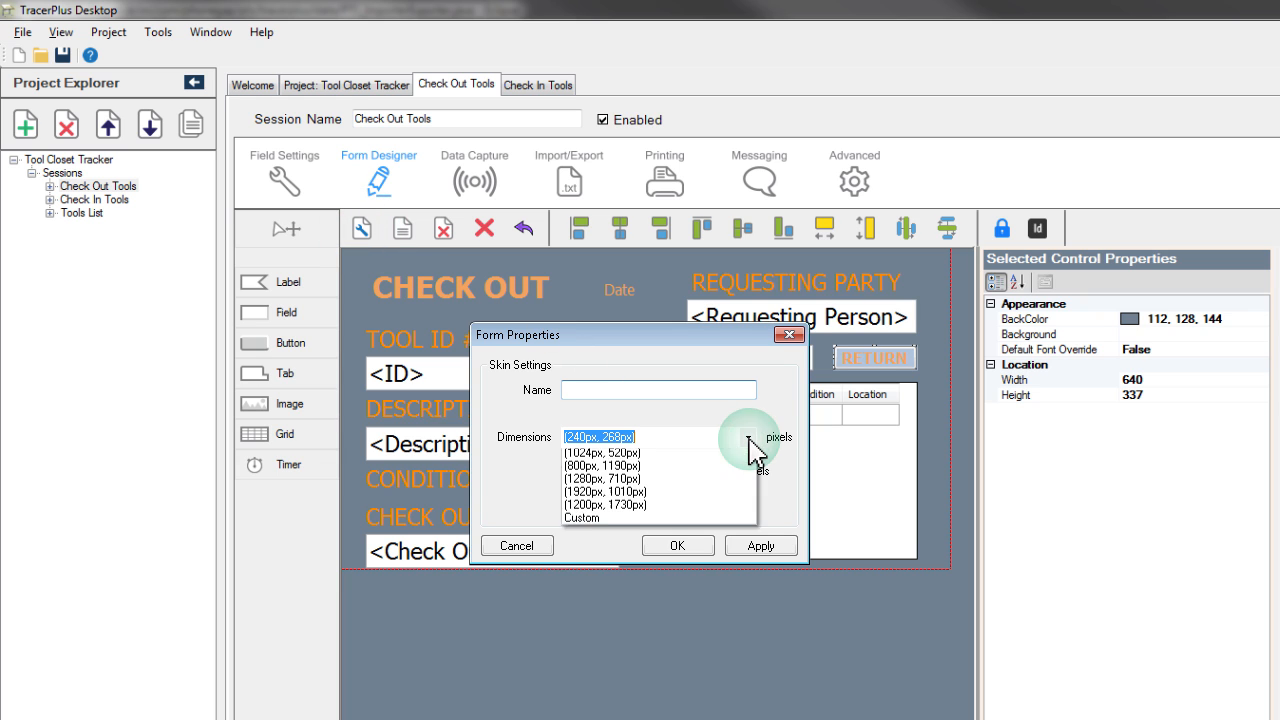
{"action": "left_click", "coordinate": [746, 436]}
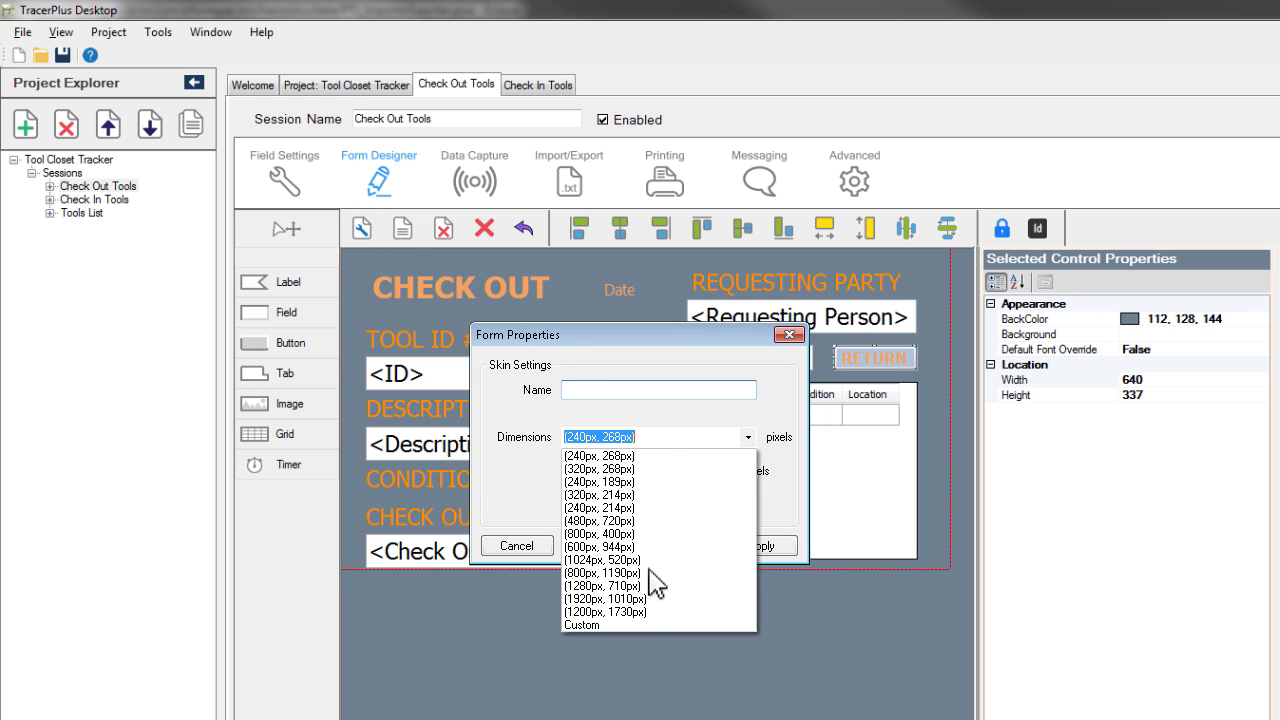
{"action": "left_click", "coordinate": [600, 456]}
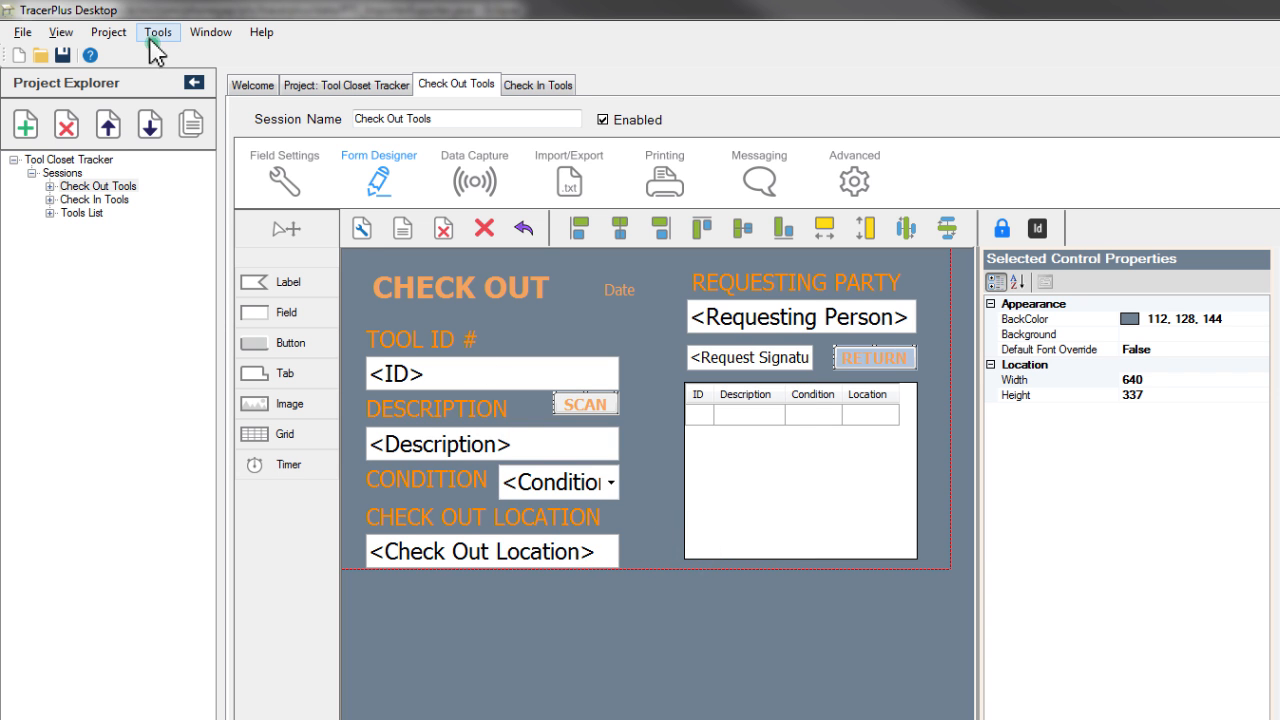
{"action": "left_click", "coordinate": [156, 32]}
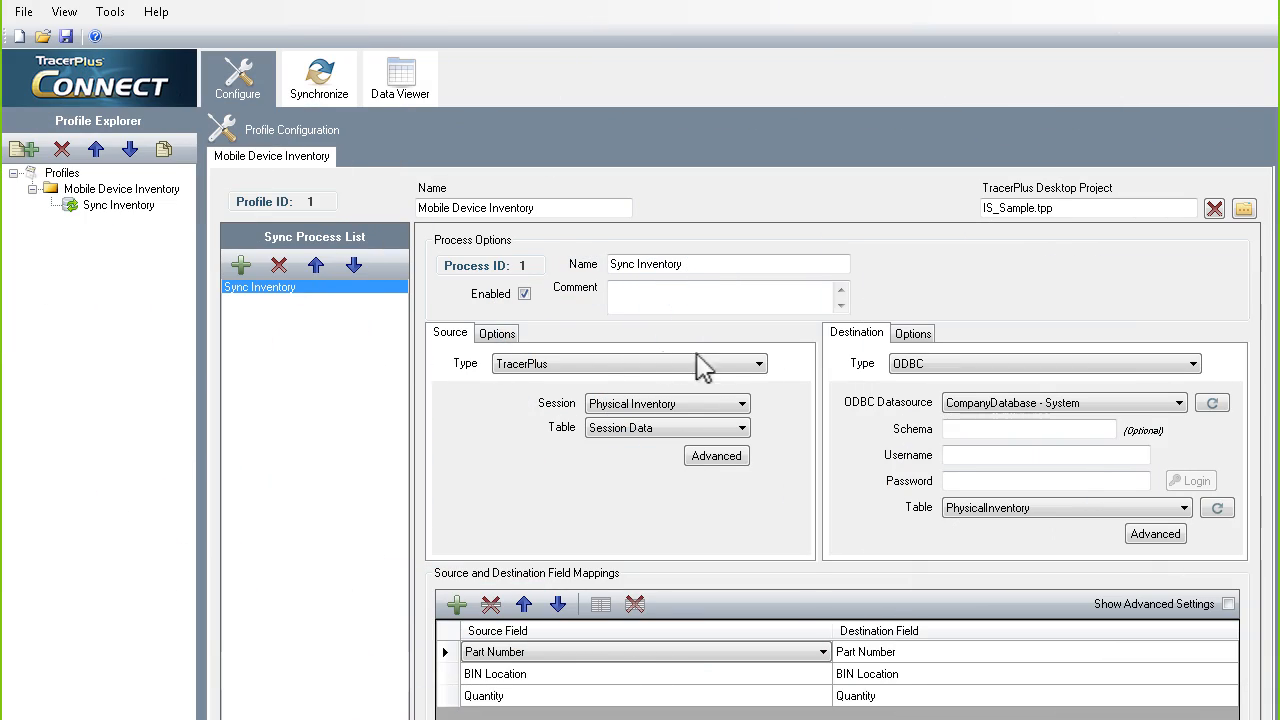
Step: List the destination types (ODBC, TracerPlus, Excel, Text, SalesForce) for Sync Inventory
{"action": "left_click", "coordinate": [1188, 364]}
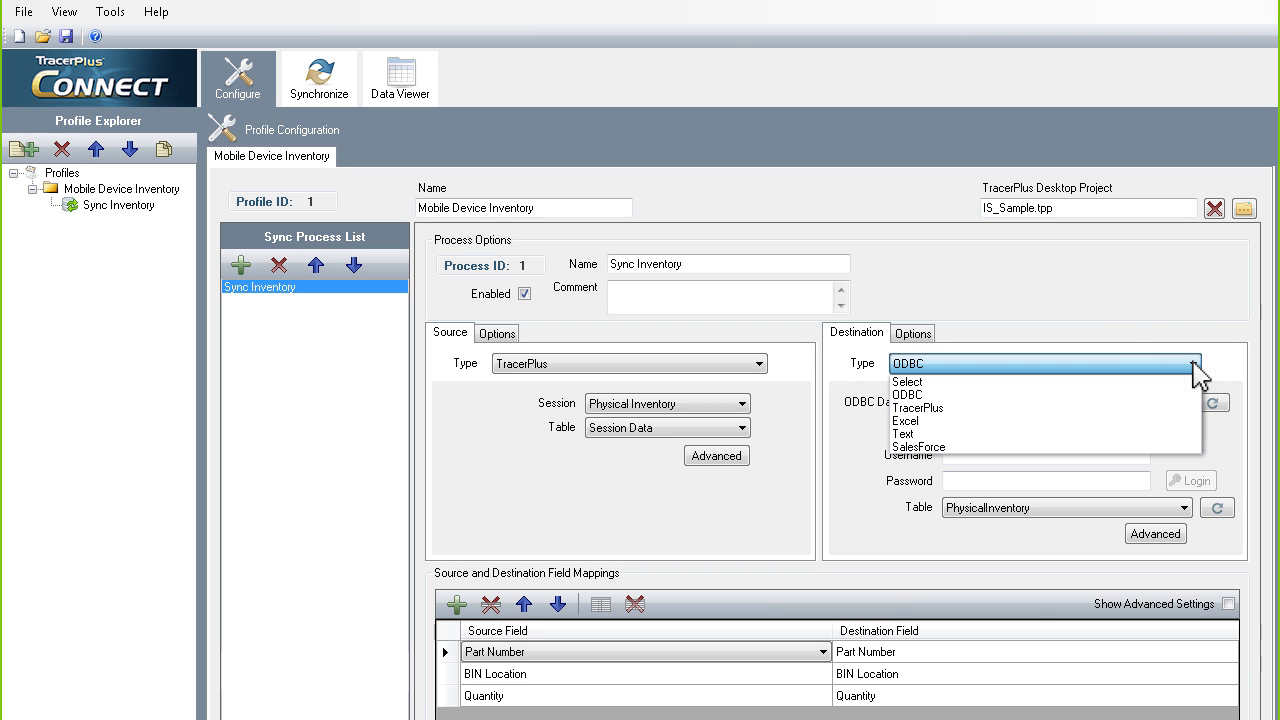